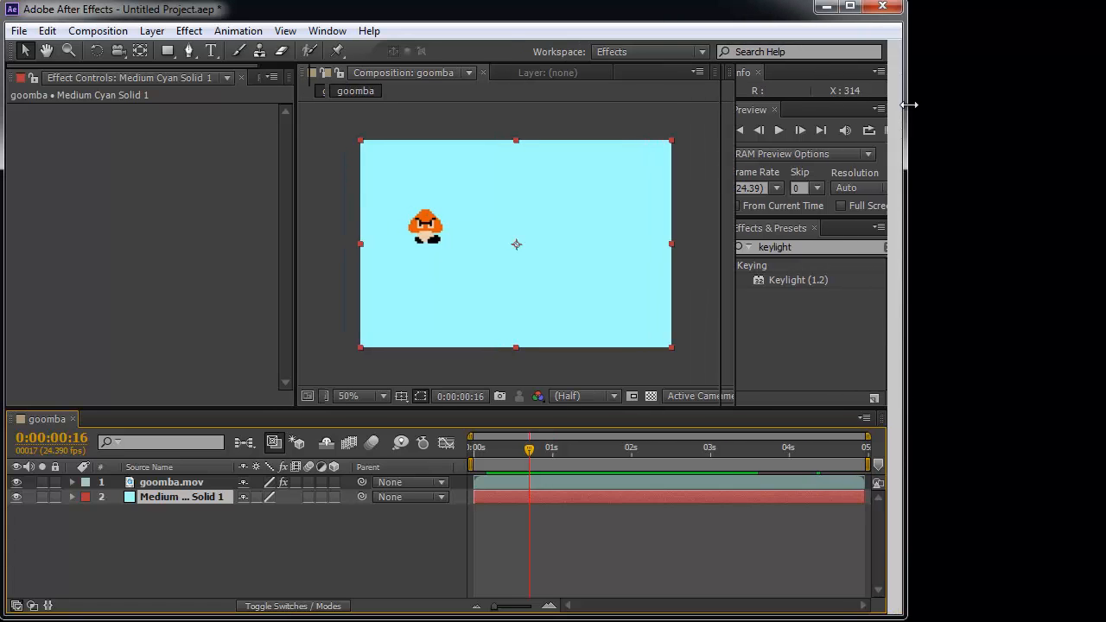
Enlarge the After Effects window across the screen and return focus to the goomba composition
{"action": "left_click_drag", "start_coordinate": [905, 104], "coordinate": [1097, 103]}
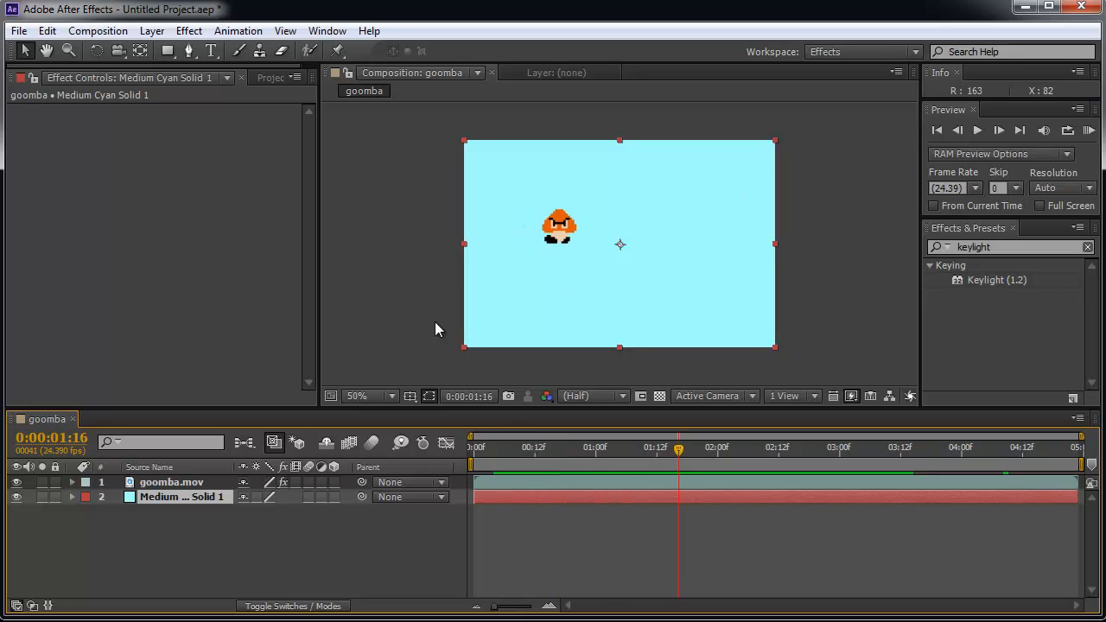
{"action": "left_click", "coordinate": [98, 30]}
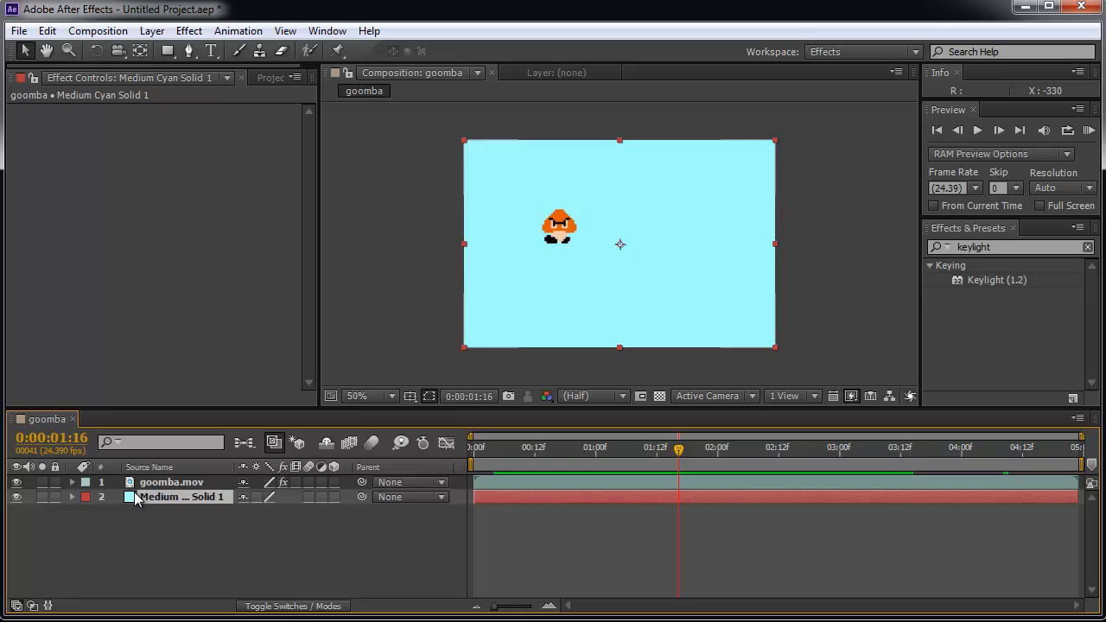
{"action": "left_click", "coordinate": [172, 482]}
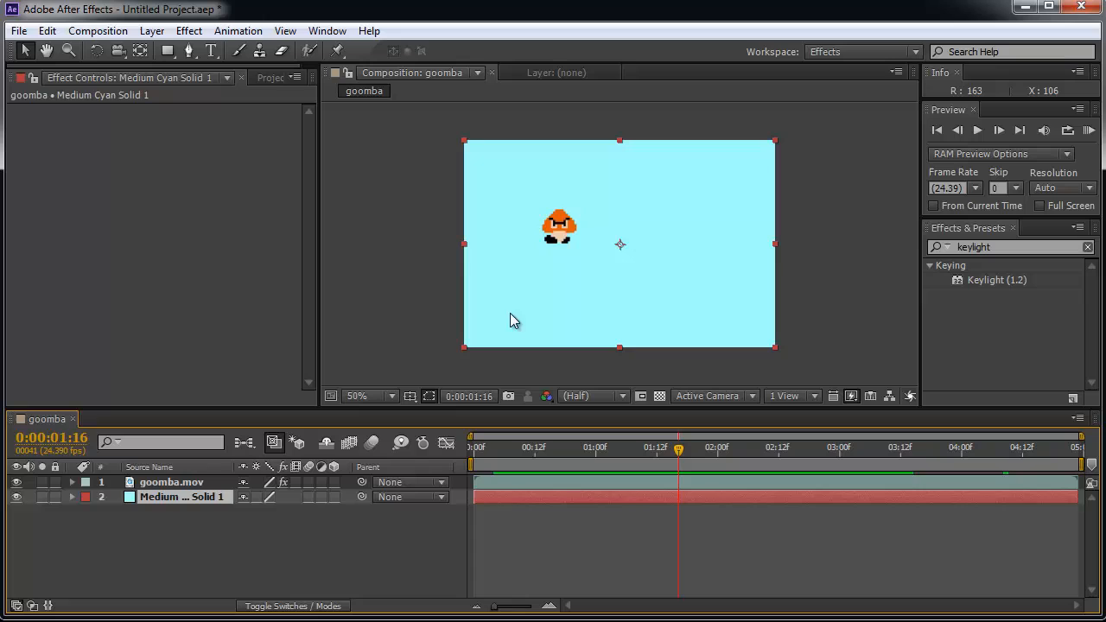
{"action": "mouse_move", "coordinate": [648, 223]}
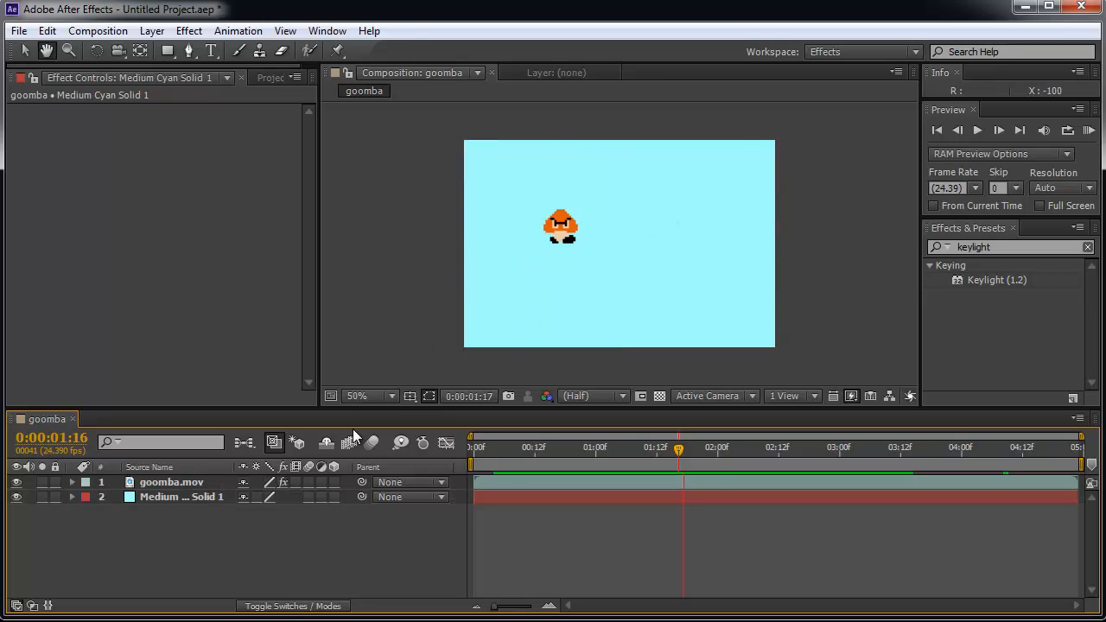
Set the time to 0:00:01:03, dismiss Composition Settings unchanged, and show Keylight on goomba.mov
{"action": "left_click", "coordinate": [778, 446]}
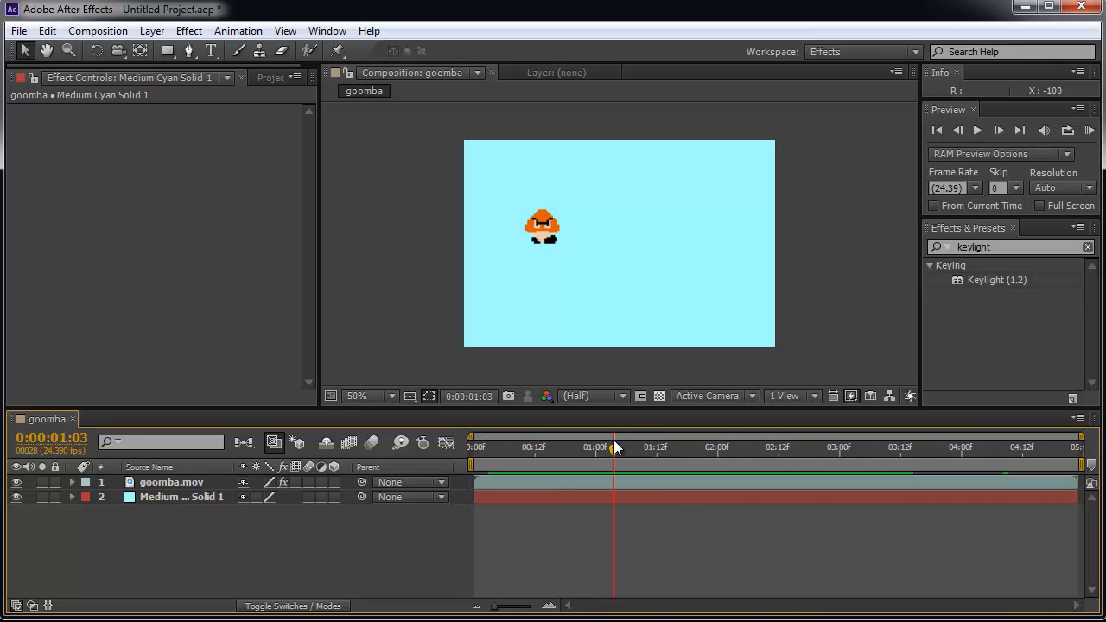
{"action": "mouse_move", "coordinate": [1080, 447]}
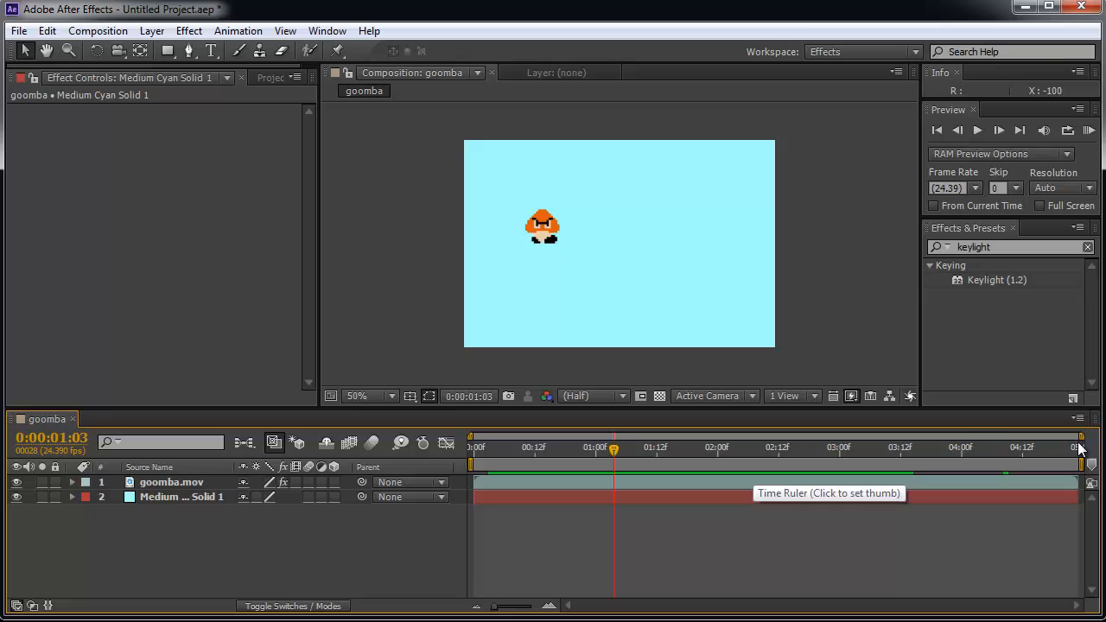
{"action": "mouse_move", "coordinate": [583, 469]}
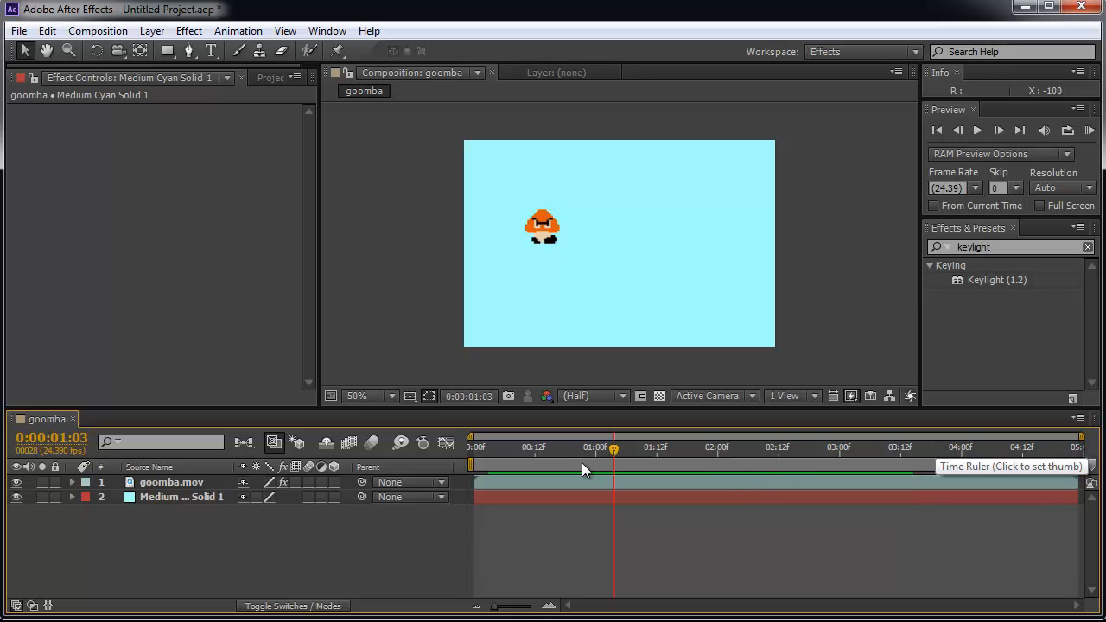
{"action": "mouse_move", "coordinate": [719, 577]}
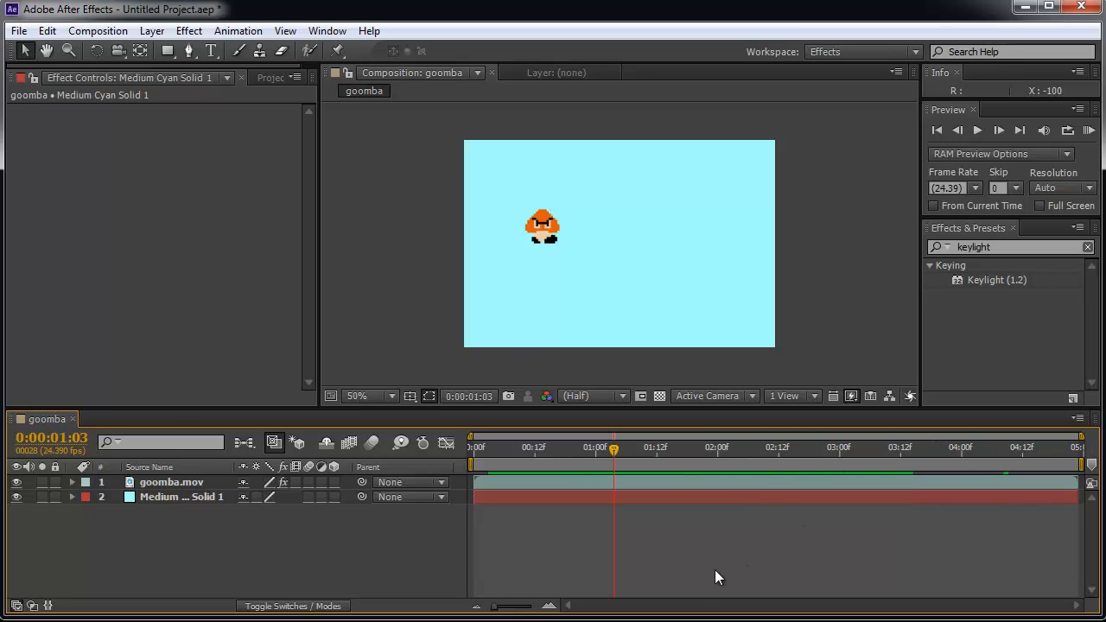
{"action": "left_click", "coordinate": [98, 30]}
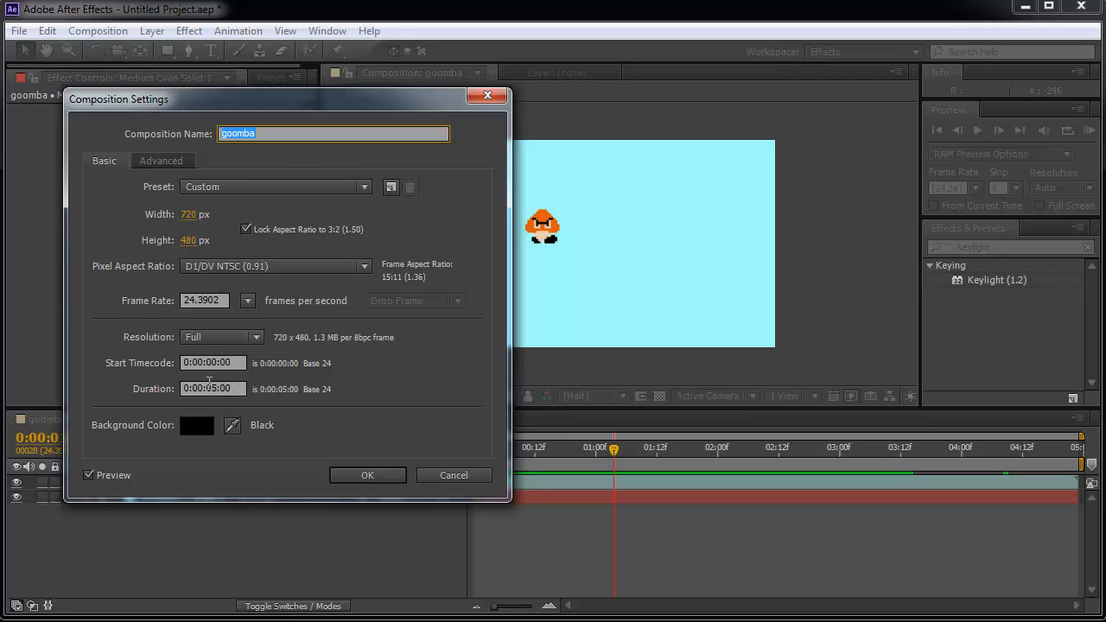
{"action": "left_click", "coordinate": [367, 476]}
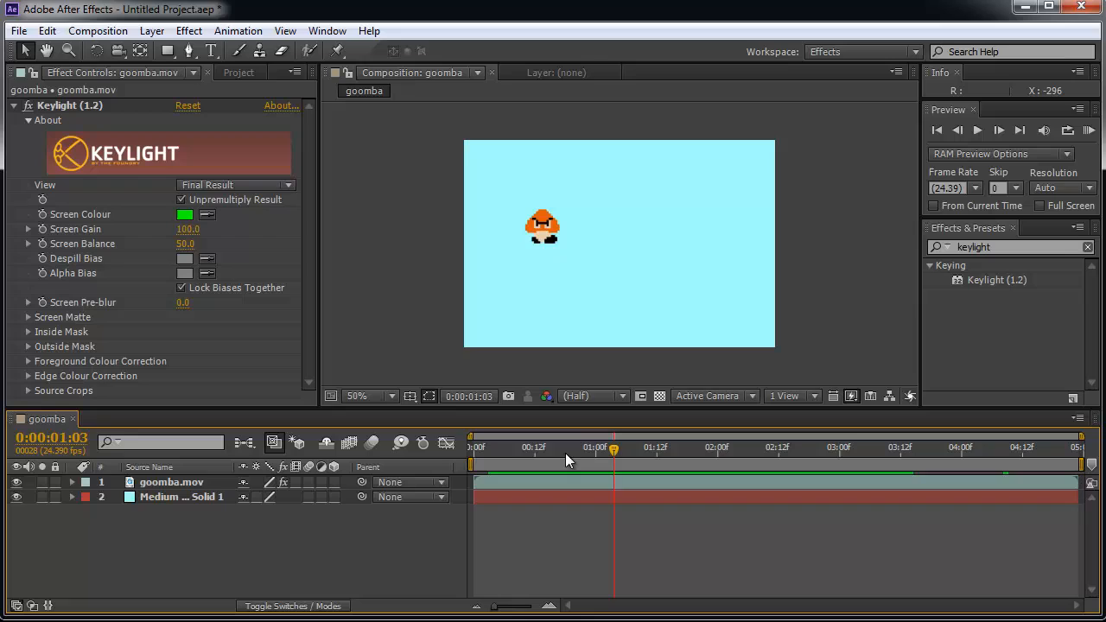
{"action": "mouse_move", "coordinate": [473, 458]}
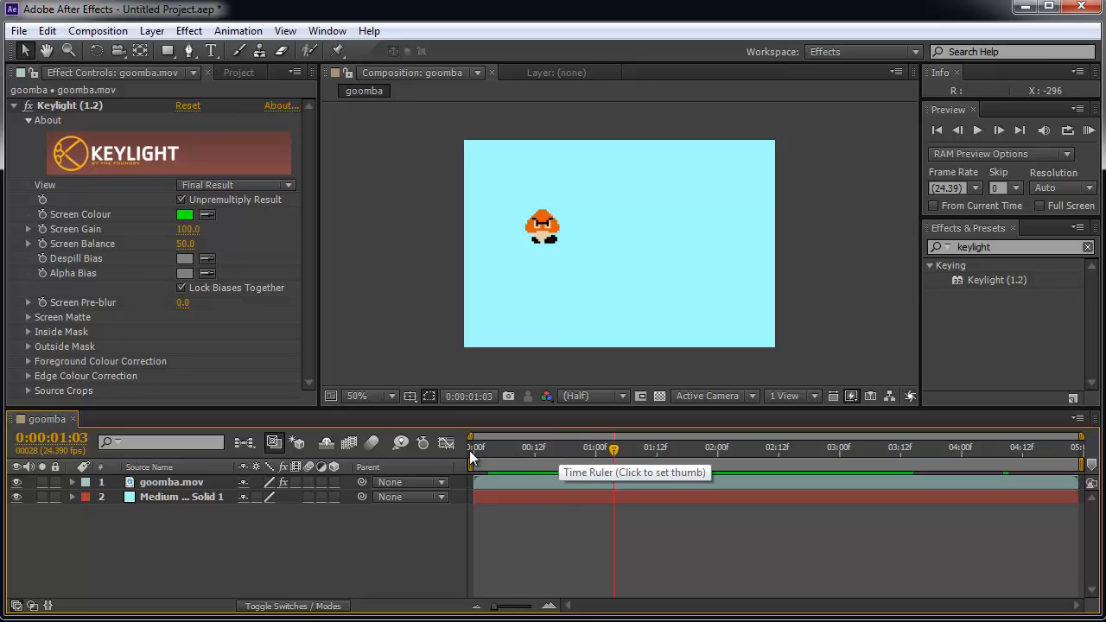
{"action": "mouse_move", "coordinate": [566, 458]}
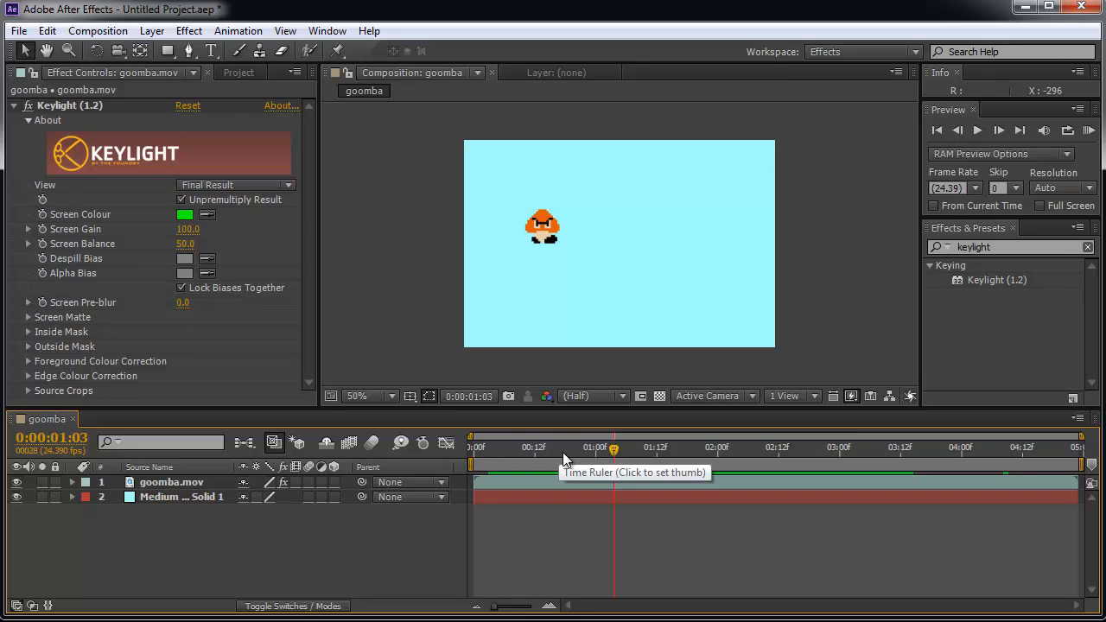
{"action": "mouse_move", "coordinate": [691, 451]}
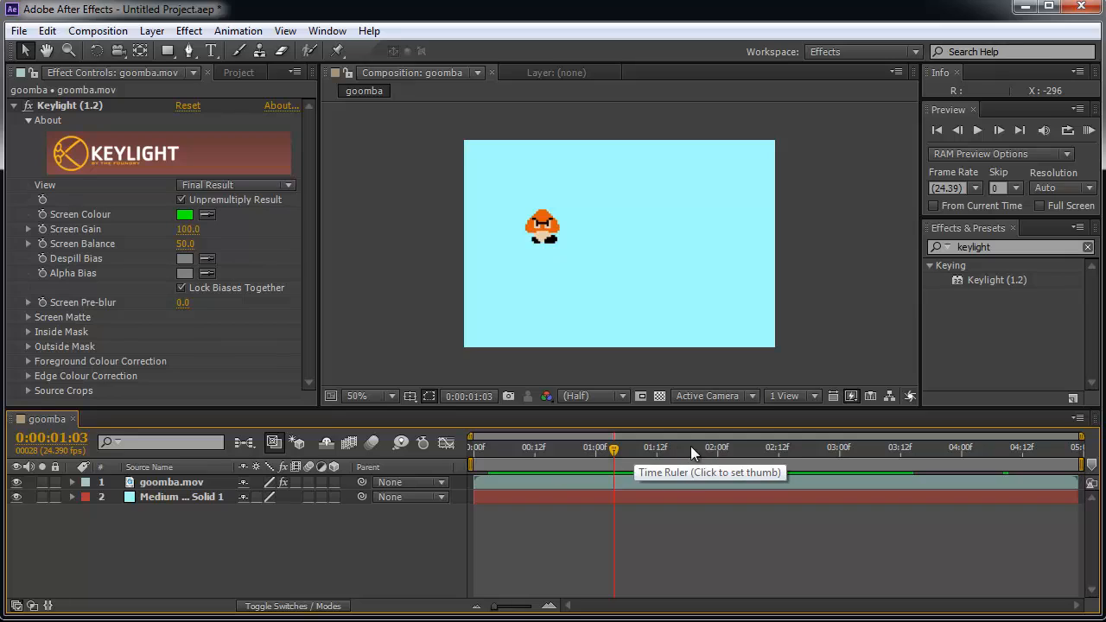
{"action": "mouse_move", "coordinate": [834, 462]}
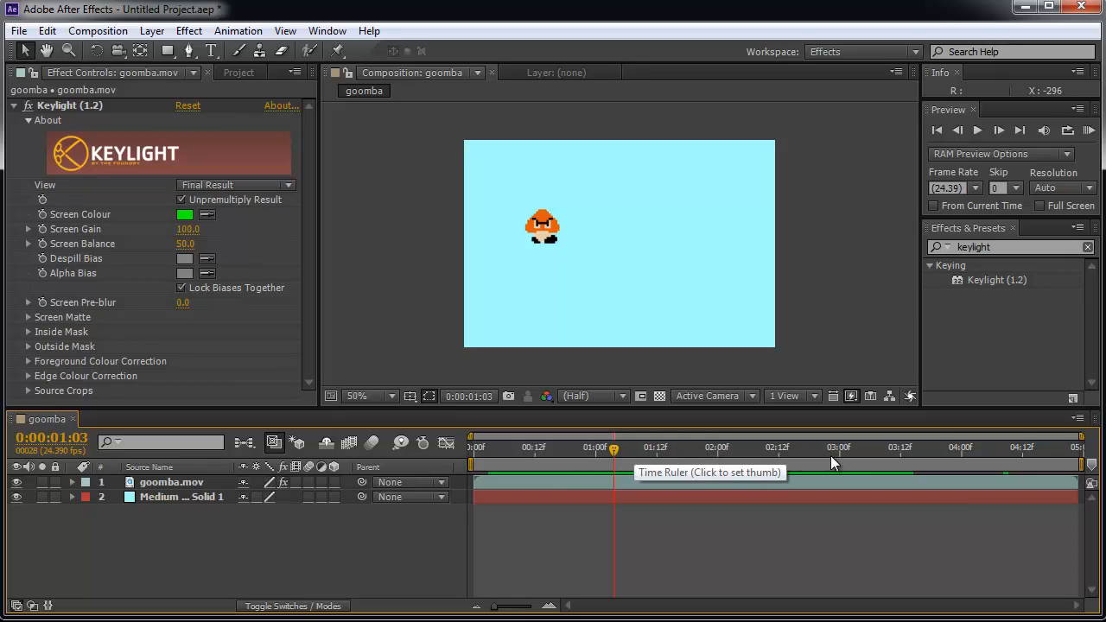
{"action": "mouse_move", "coordinate": [843, 459]}
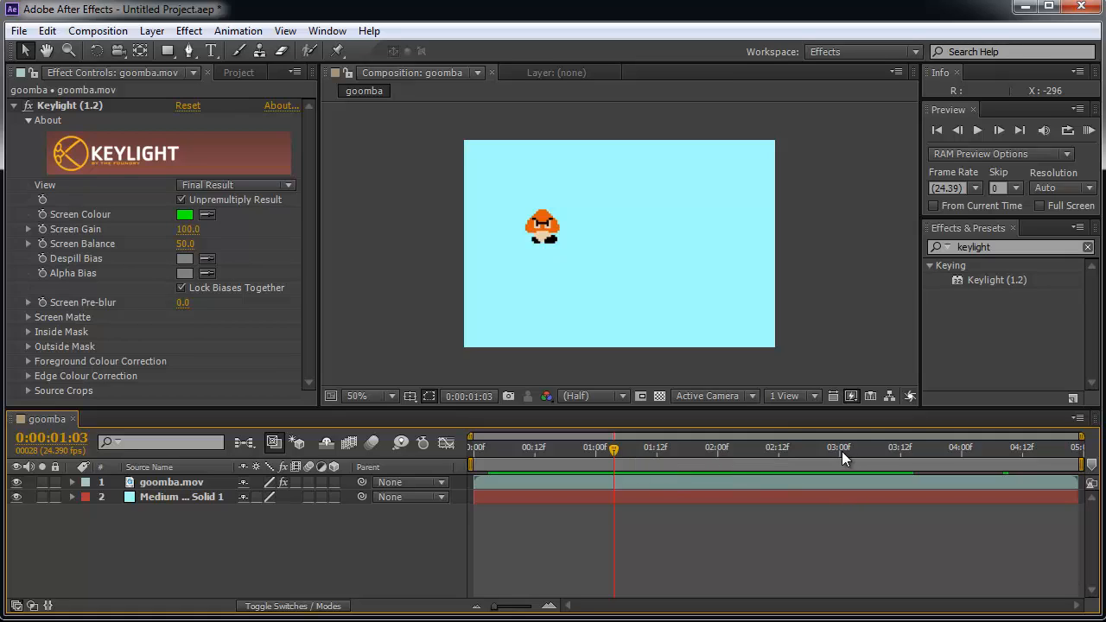
{"action": "mouse_move", "coordinate": [945, 460]}
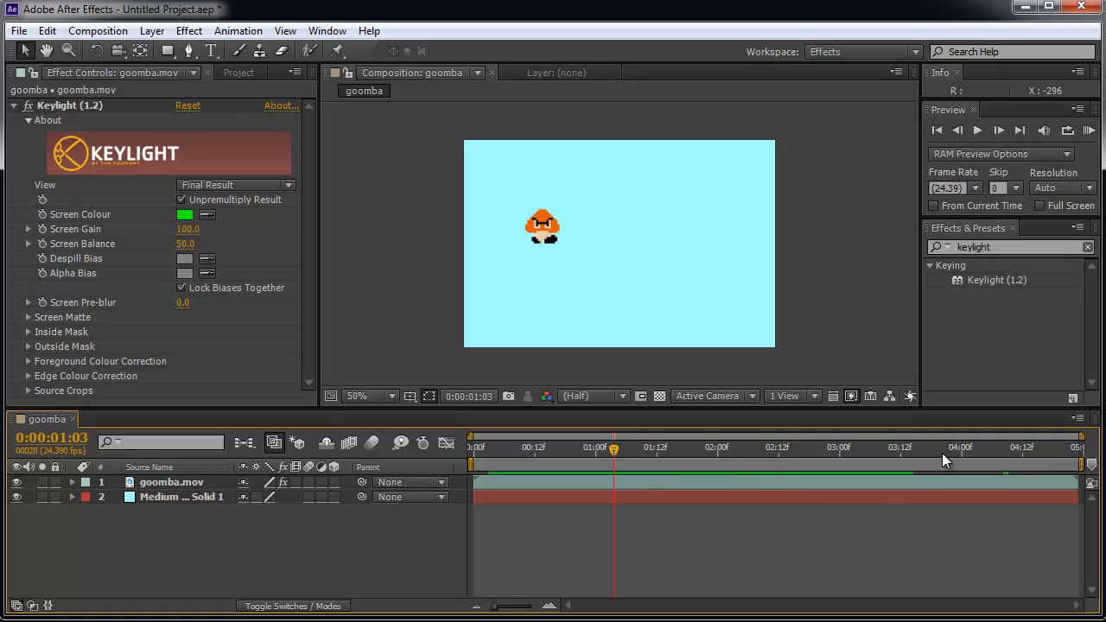
{"action": "mouse_move", "coordinate": [545, 465]}
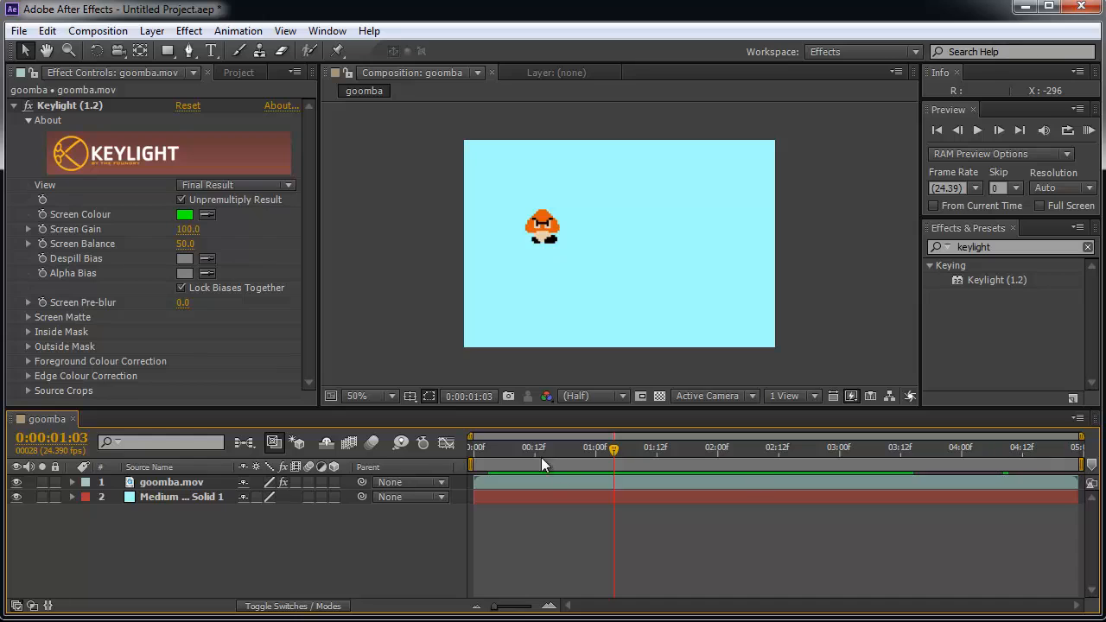
{"action": "mouse_move", "coordinate": [657, 455]}
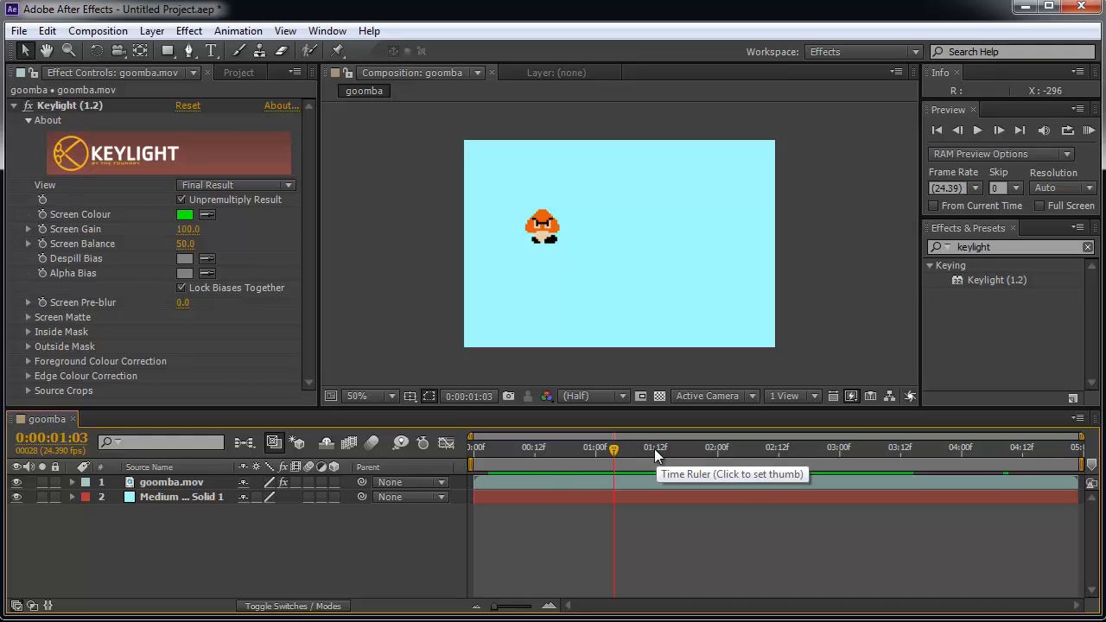
Scrub the timeline to check the green-screen Keylight result, then select the goomba.mov layer
{"action": "left_click", "coordinate": [534, 447]}
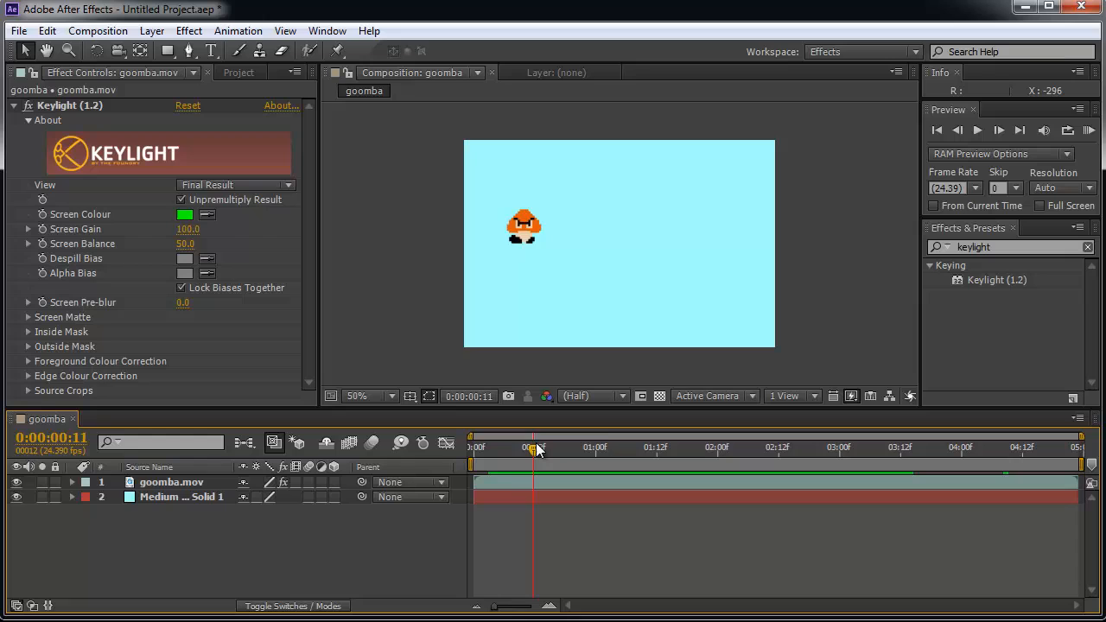
{"action": "left_click_drag", "start_coordinate": [534, 447], "coordinate": [545, 447]}
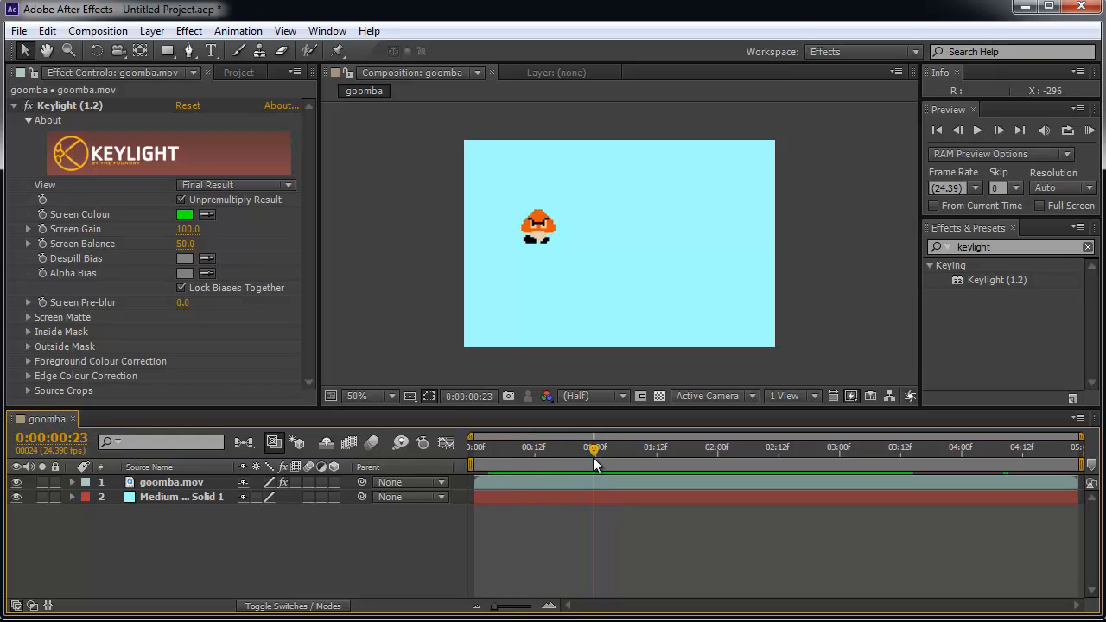
{"action": "mouse_move", "coordinate": [504, 195]}
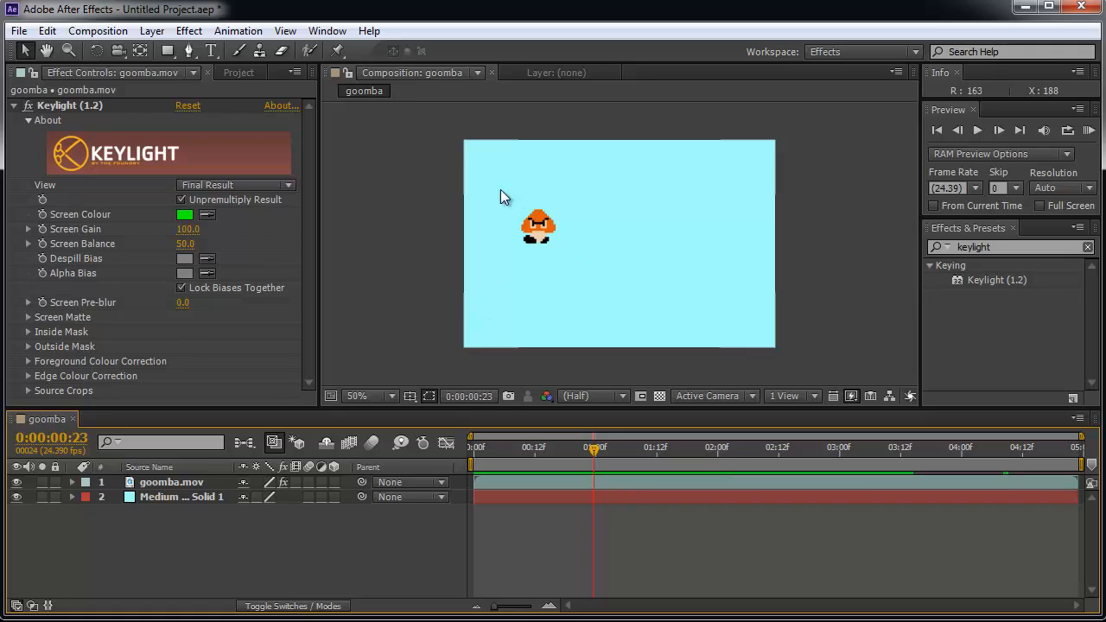
{"action": "mouse_move", "coordinate": [587, 451]}
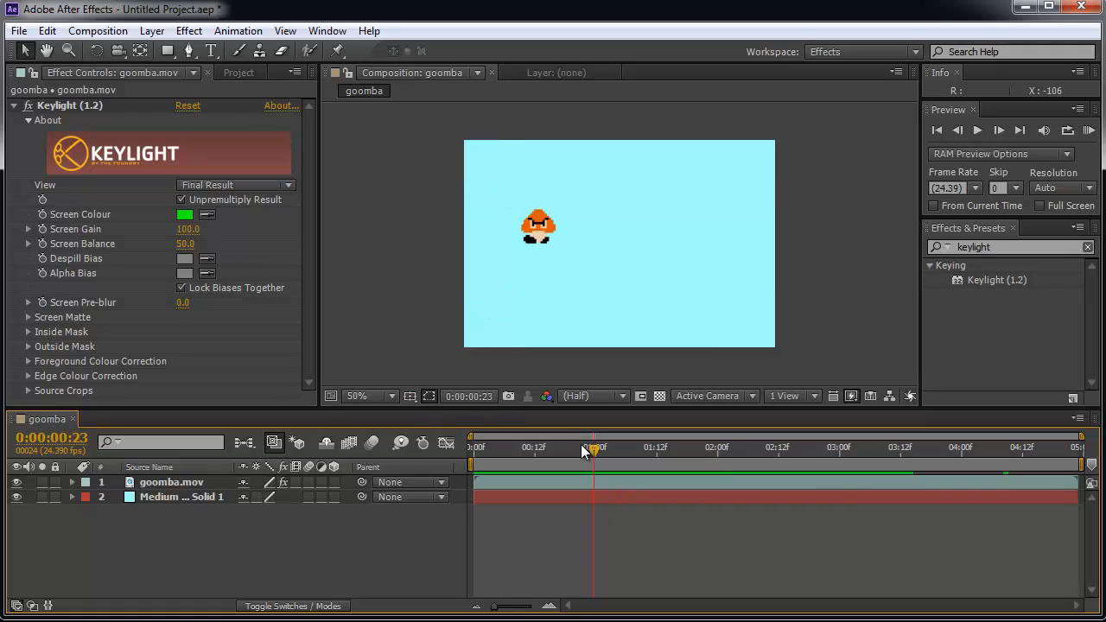
{"action": "mouse_move", "coordinate": [458, 519]}
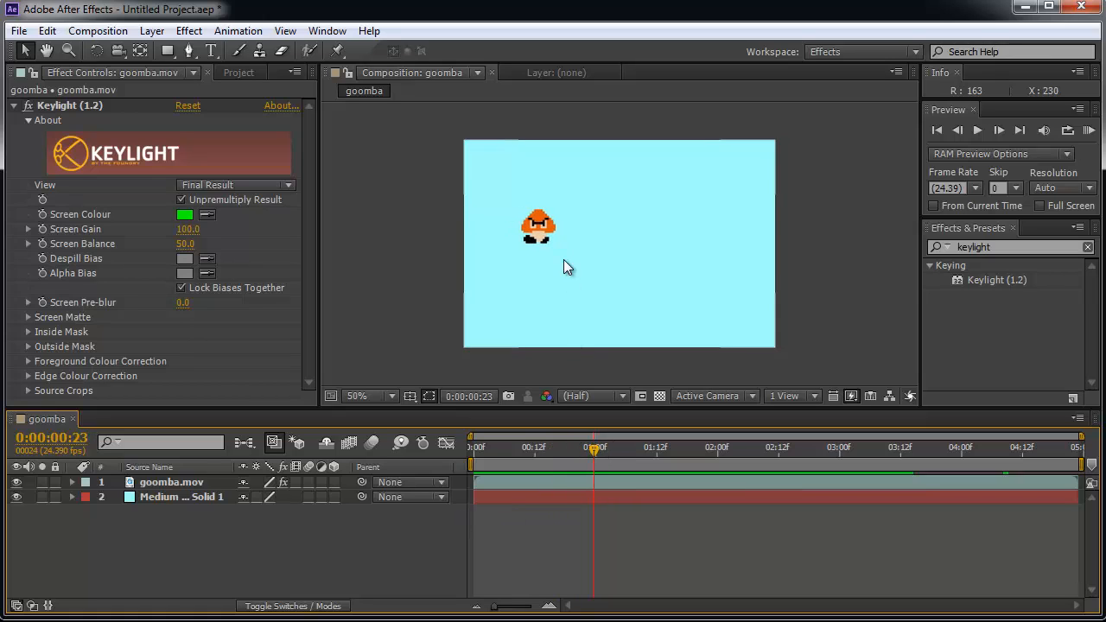
{"action": "mouse_move", "coordinate": [523, 296]}
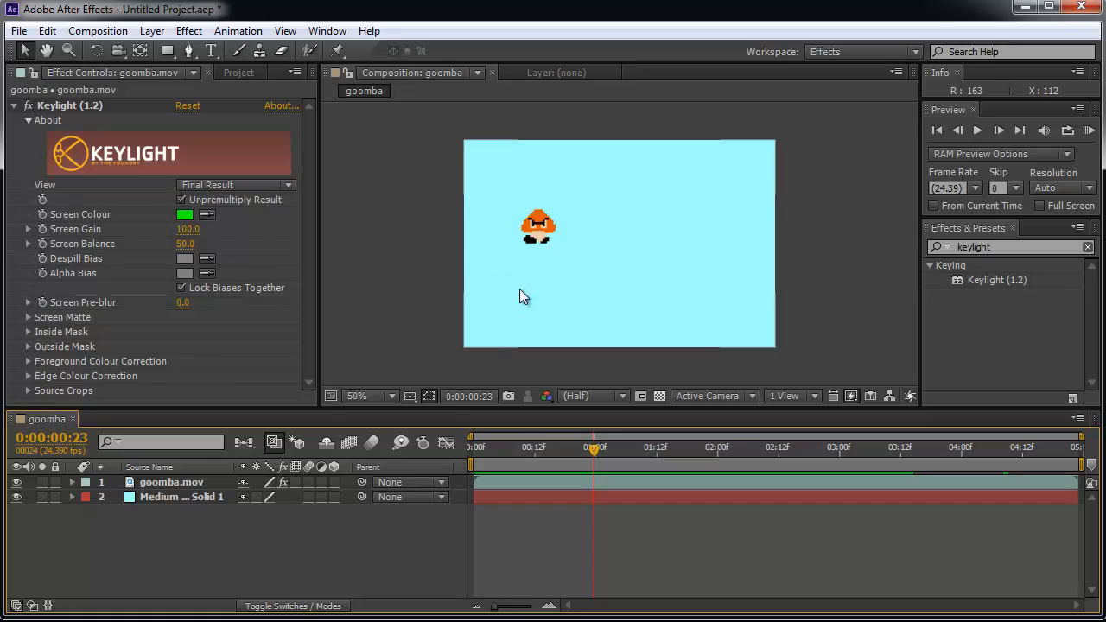
{"action": "mouse_move", "coordinate": [350, 375]}
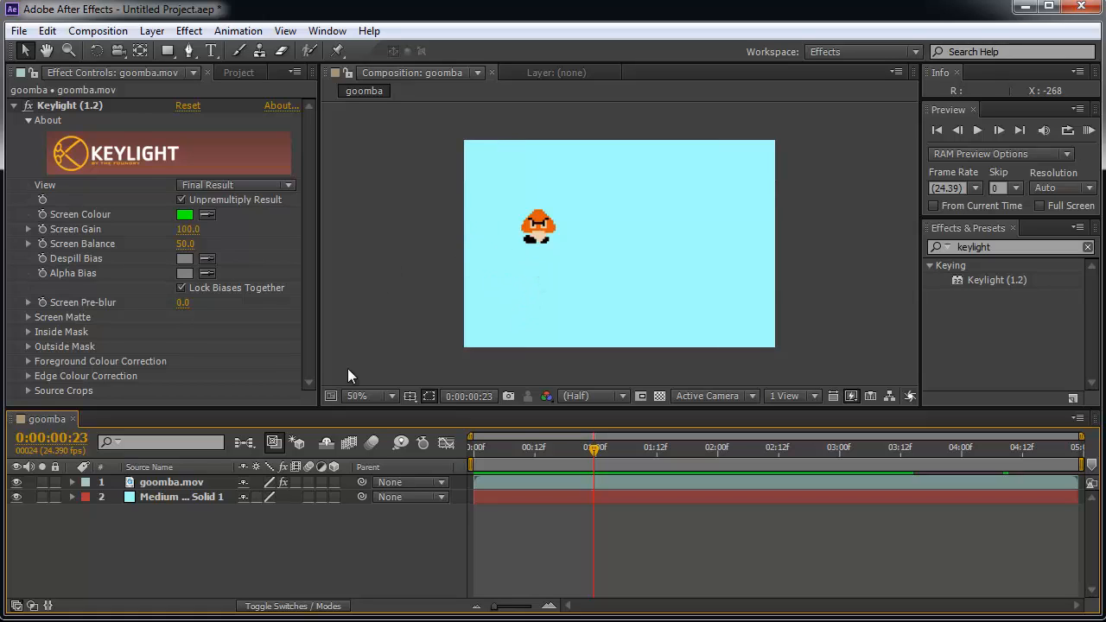
{"action": "left_click", "coordinate": [172, 482]}
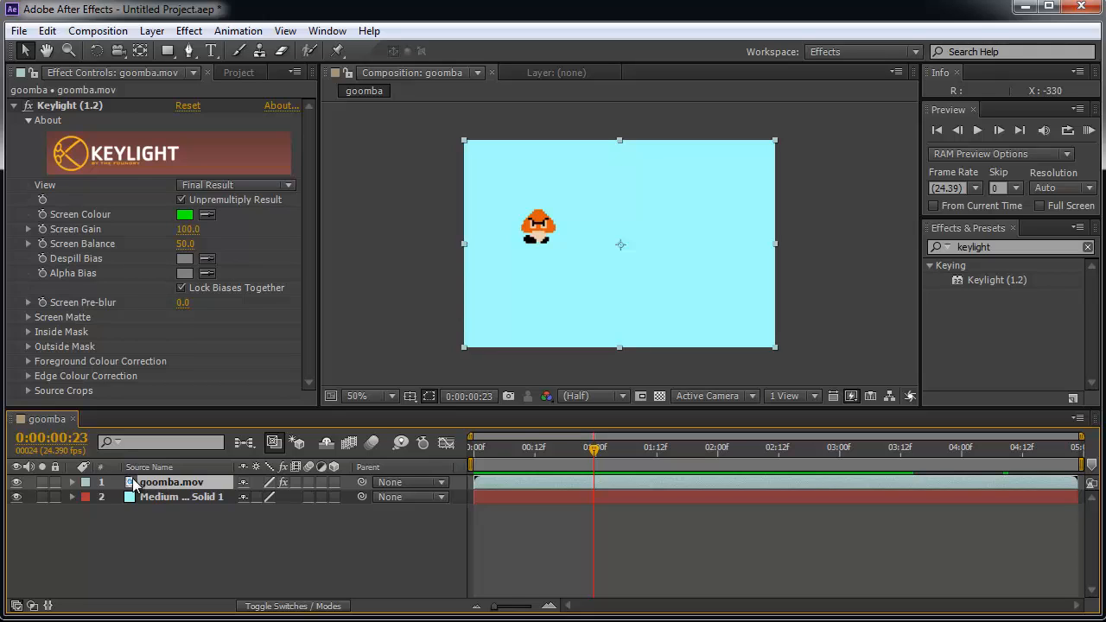
Enable Position keyframing under goomba.mov's Transform, setting a keyframe at 360,240 at 0:00:00:23
{"action": "left_click", "coordinate": [72, 482]}
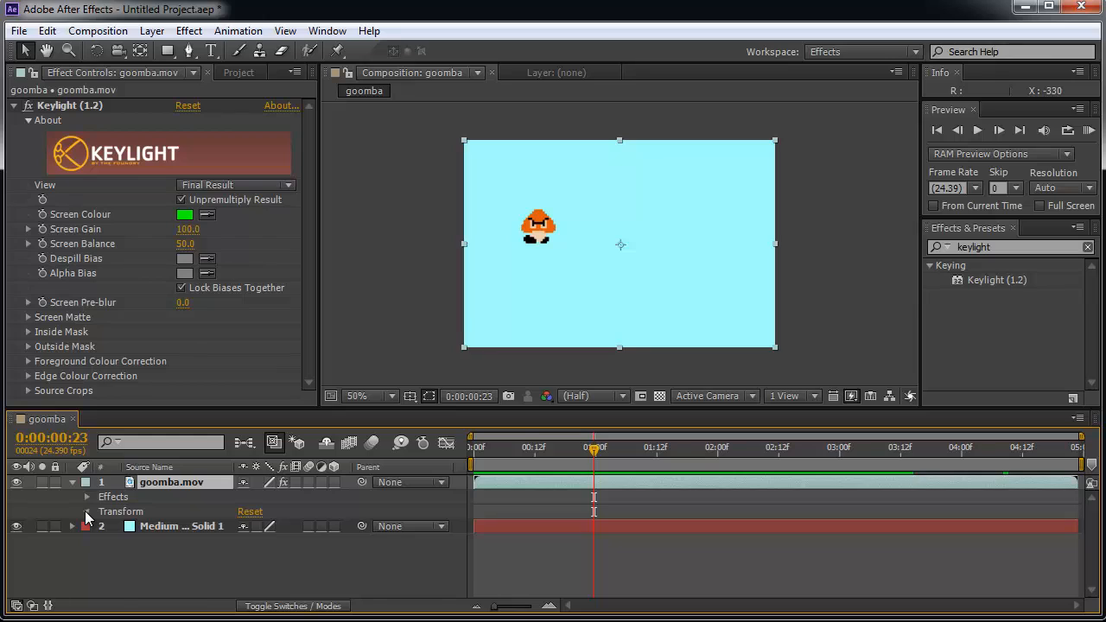
{"action": "left_click", "coordinate": [85, 511]}
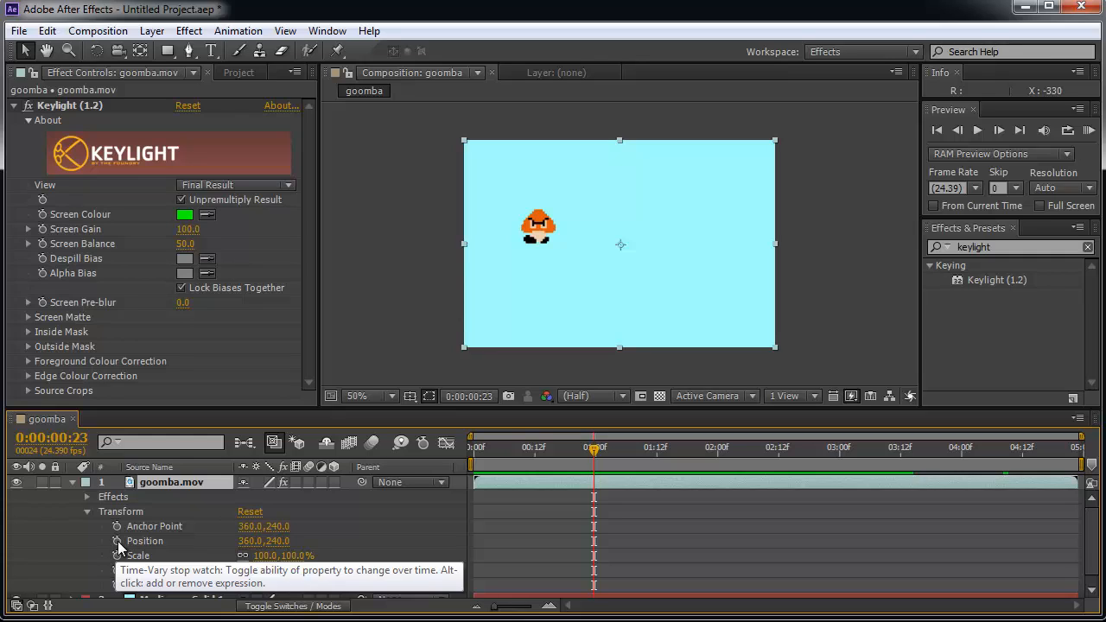
{"action": "left_click", "coordinate": [144, 540]}
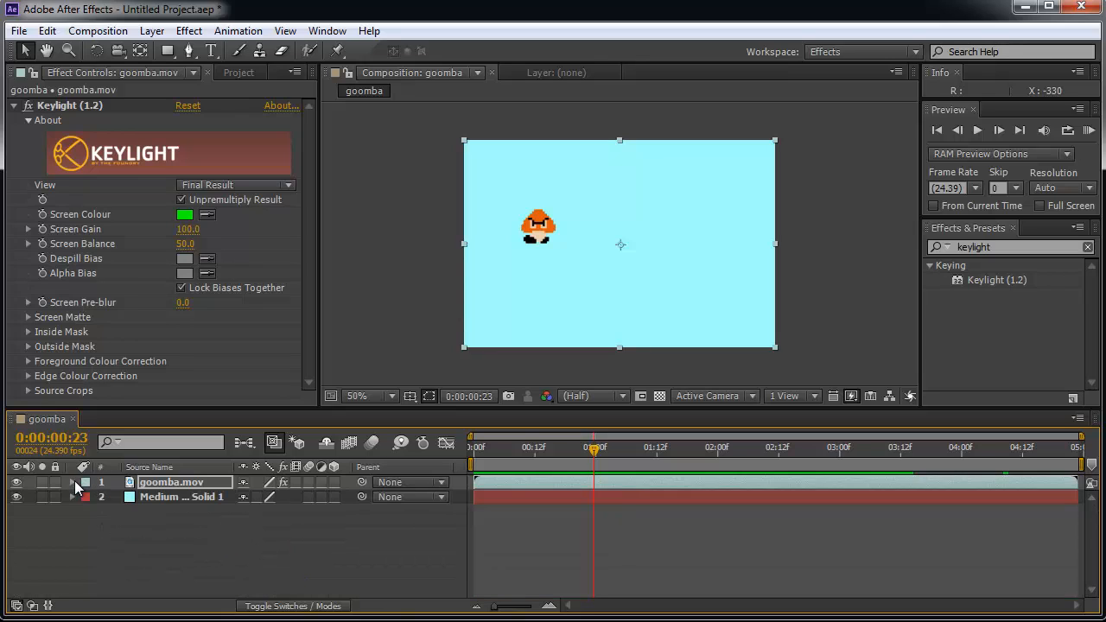
{"action": "left_click", "coordinate": [72, 482]}
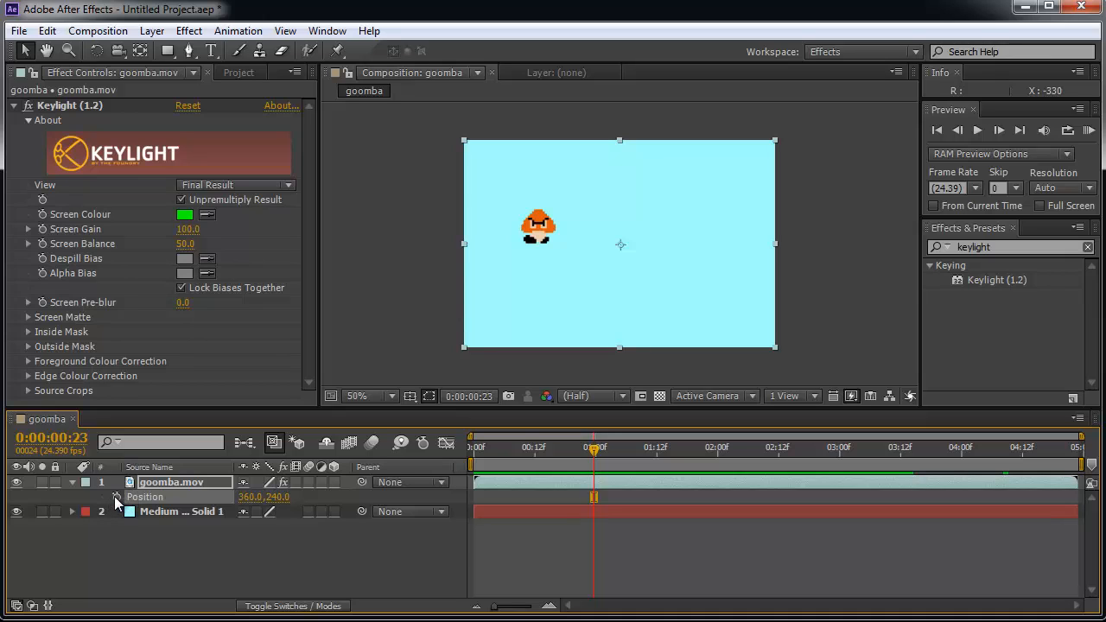
{"action": "mouse_move", "coordinate": [560, 460]}
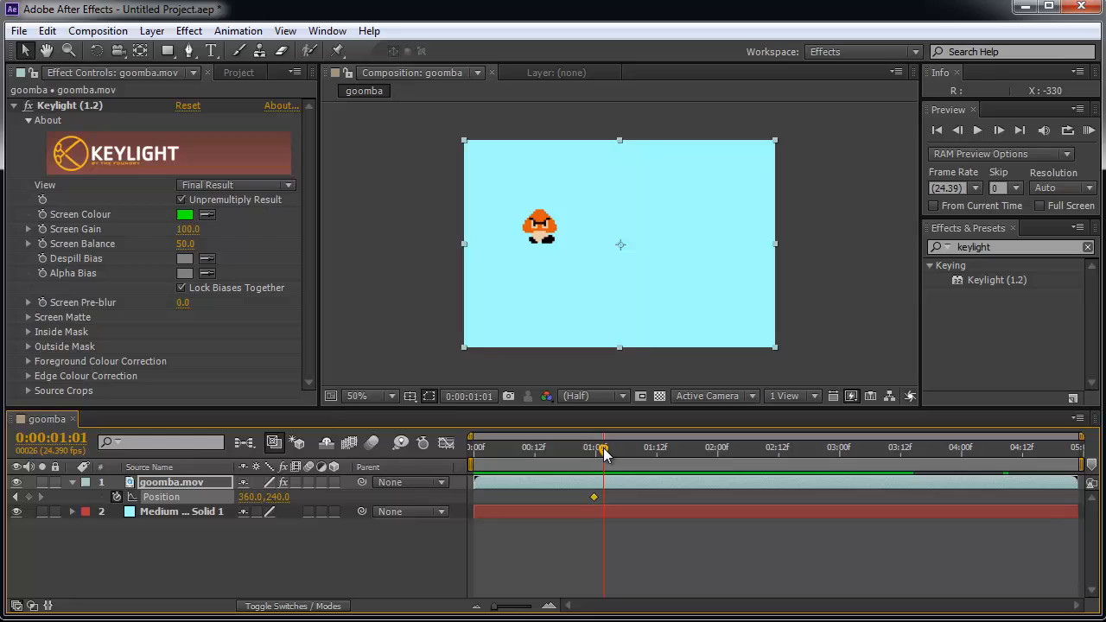
Move the current-time indicator from 0:00:00:23 to 0:00:01:06
{"action": "left_click_drag", "start_coordinate": [605, 453], "coordinate": [621, 453]}
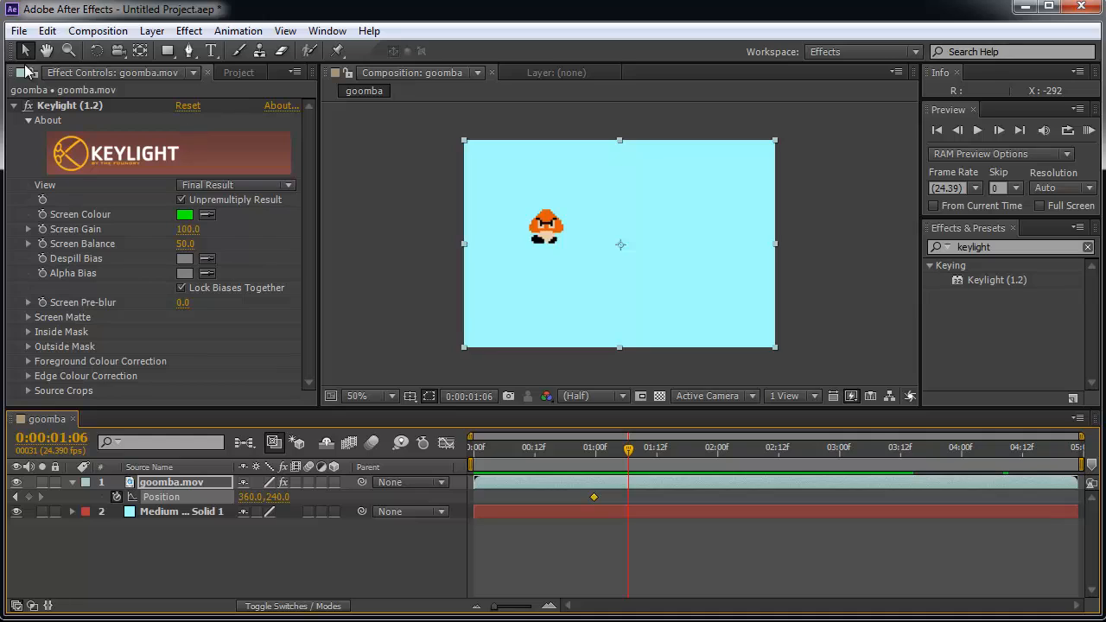
{"action": "mouse_move", "coordinate": [538, 227]}
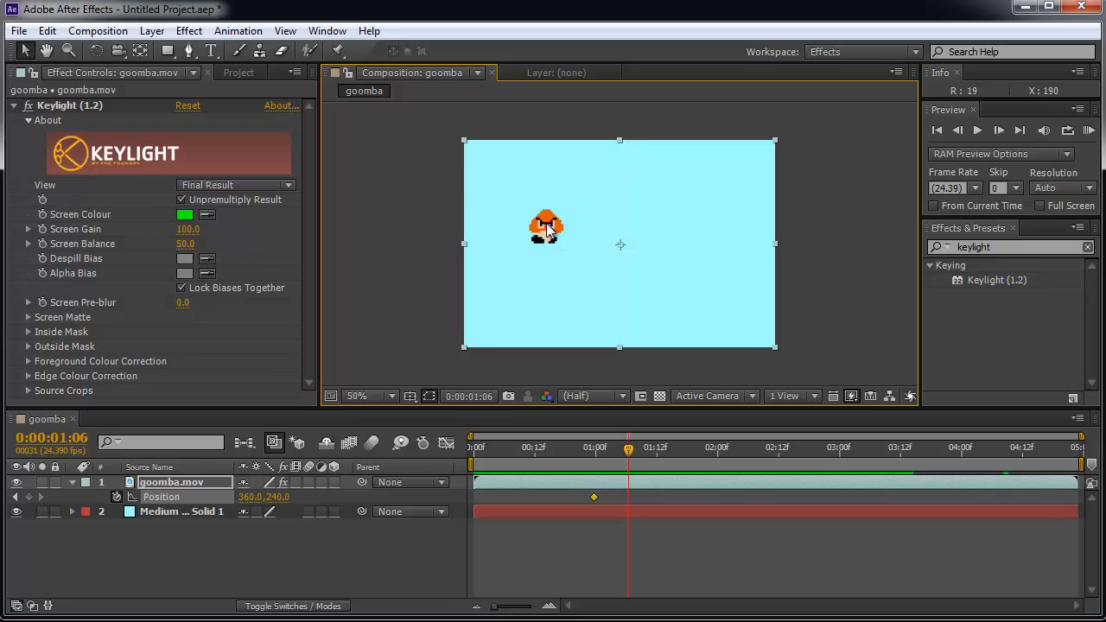
Drag the Goomba up and left at 0:00:01:06, 0:00:01:11 and 0:00:01:17 to add arcing Position keyframes
{"action": "left_click_drag", "start_coordinate": [546, 227], "coordinate": [530, 216]}
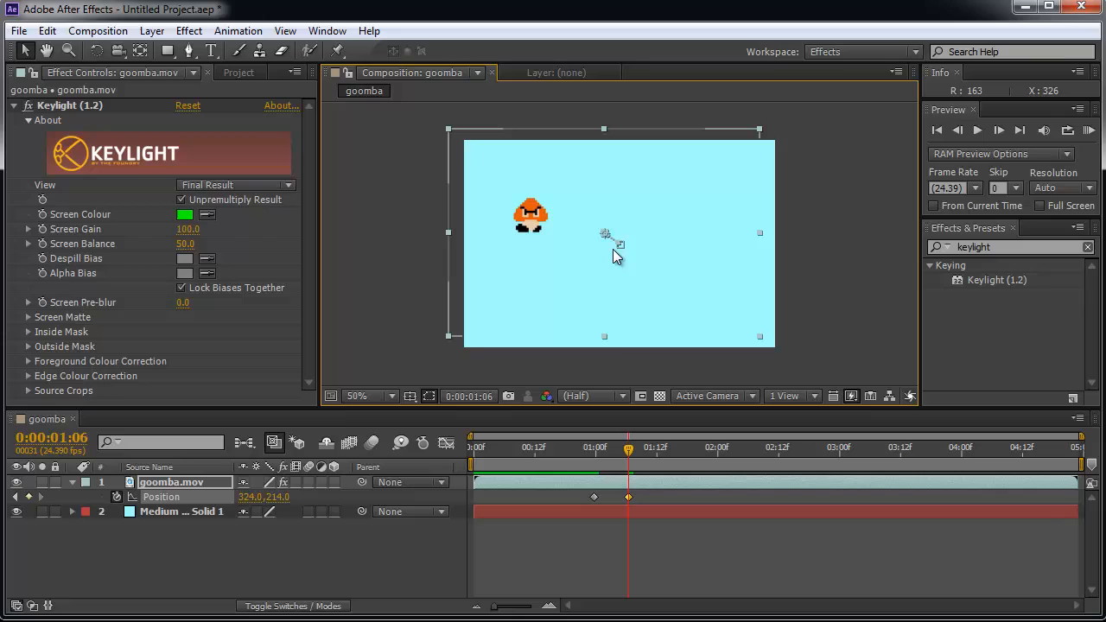
{"action": "left_click", "coordinate": [648, 447]}
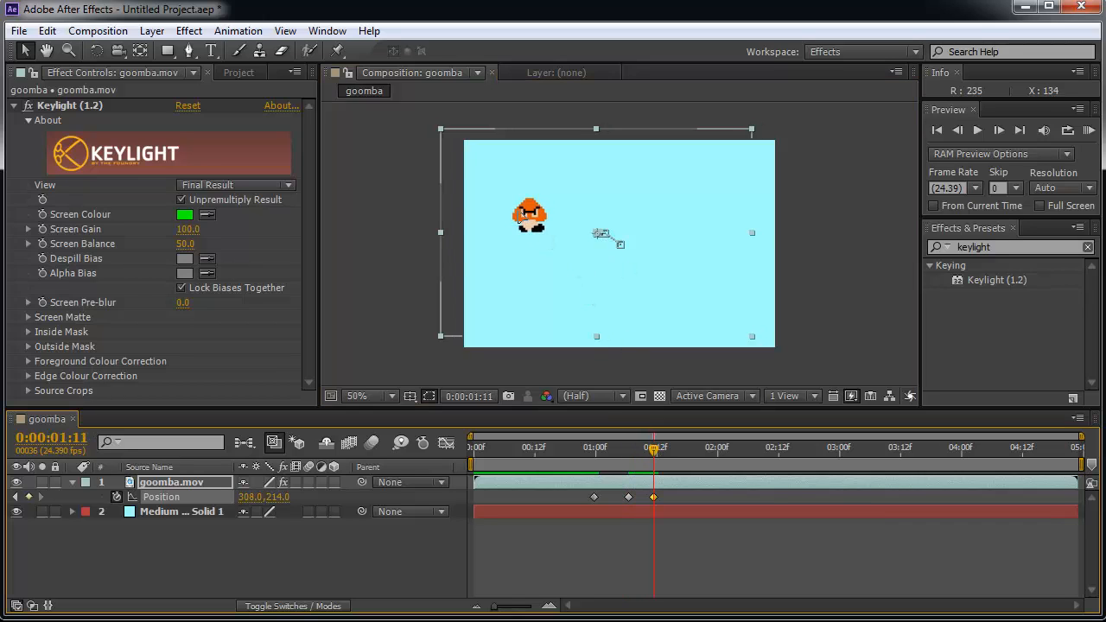
{"action": "left_click_drag", "start_coordinate": [529, 216], "coordinate": [516, 215]}
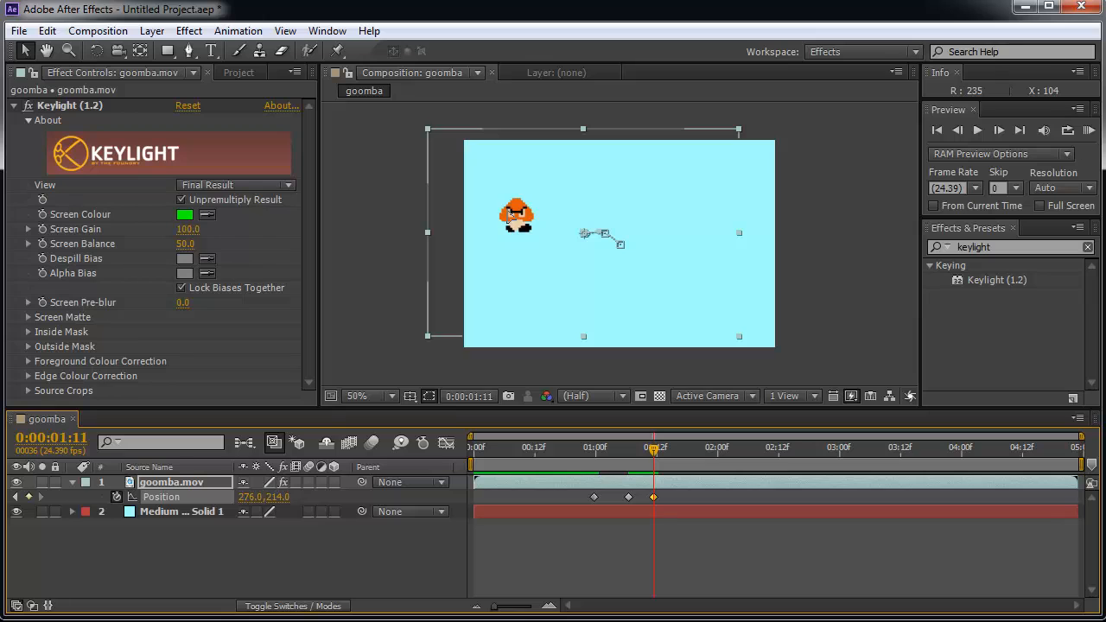
{"action": "left_click_drag", "start_coordinate": [517, 214], "coordinate": [527, 214]}
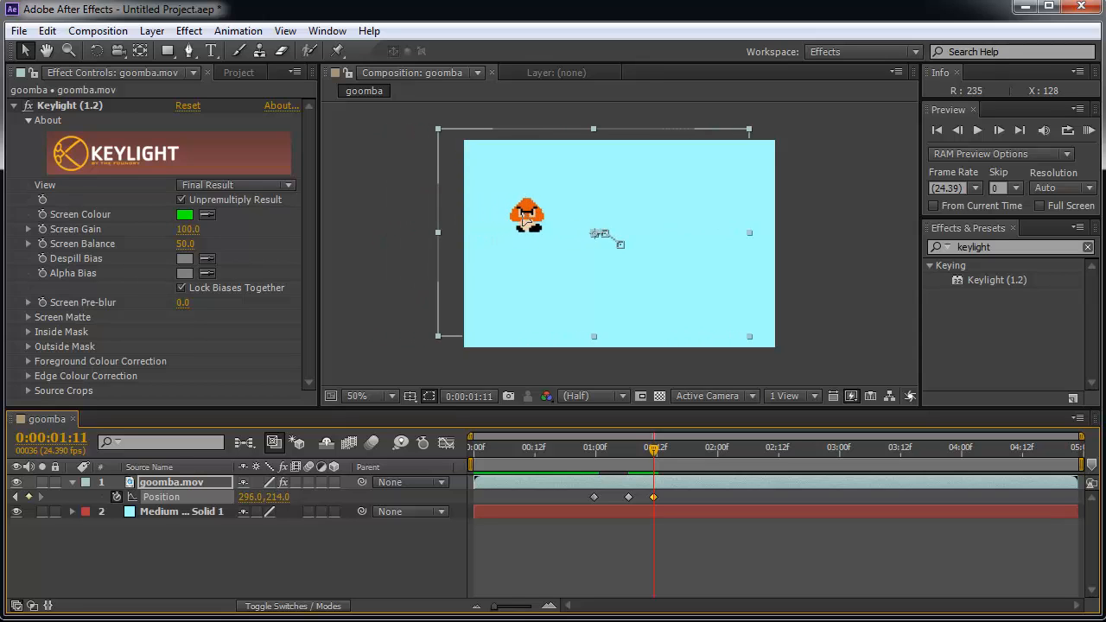
{"action": "left_click_drag", "start_coordinate": [528, 216], "coordinate": [510, 216]}
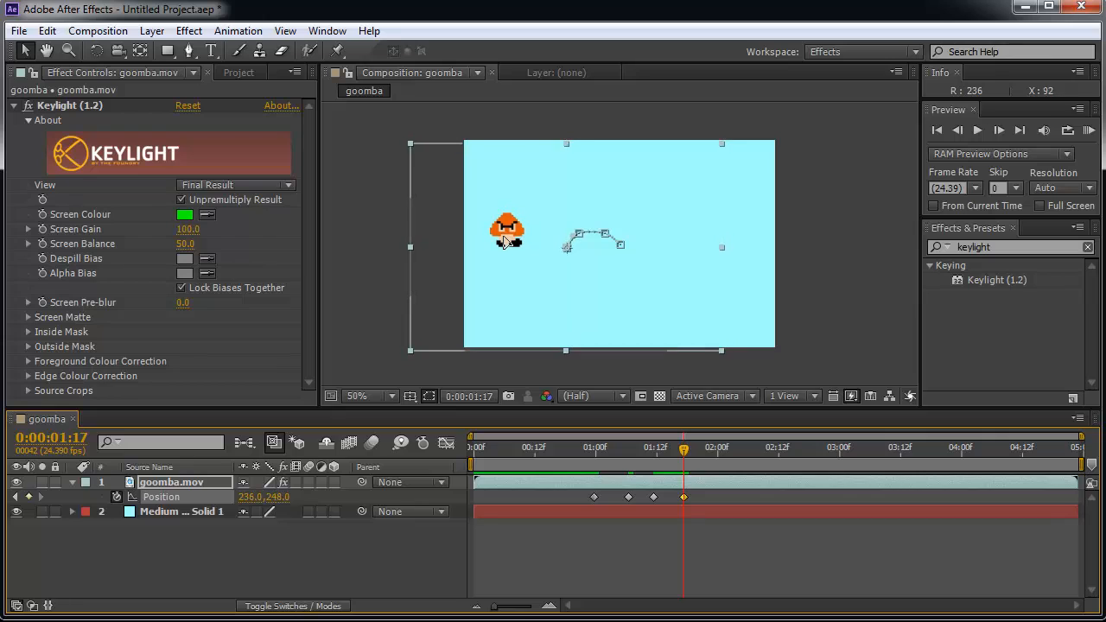
{"action": "mouse_move", "coordinate": [561, 242]}
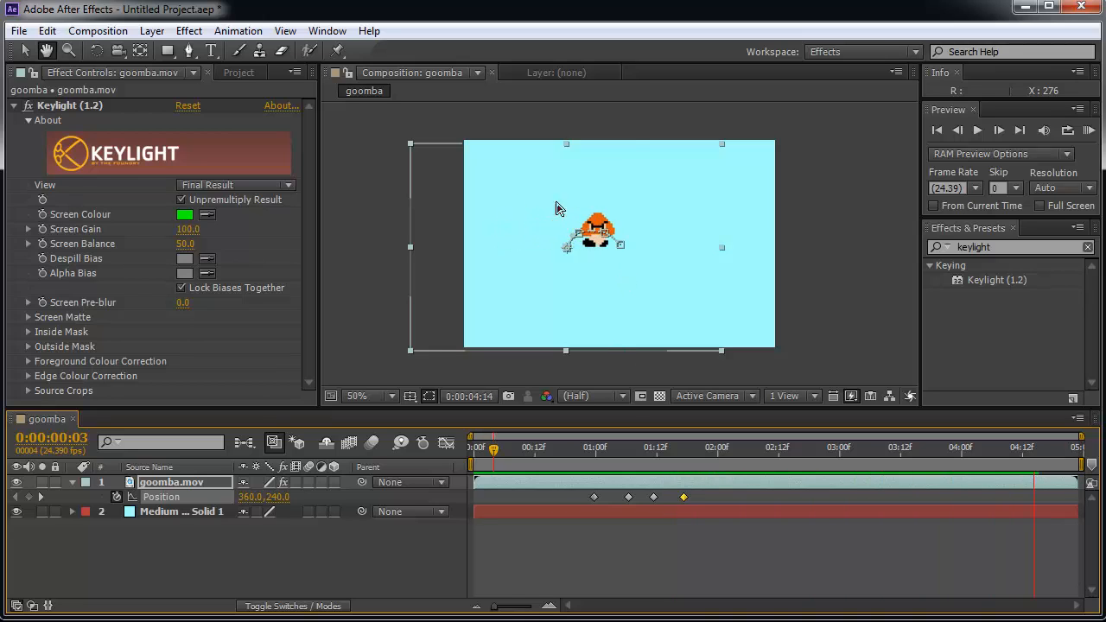
{"action": "left_click", "coordinate": [644, 447]}
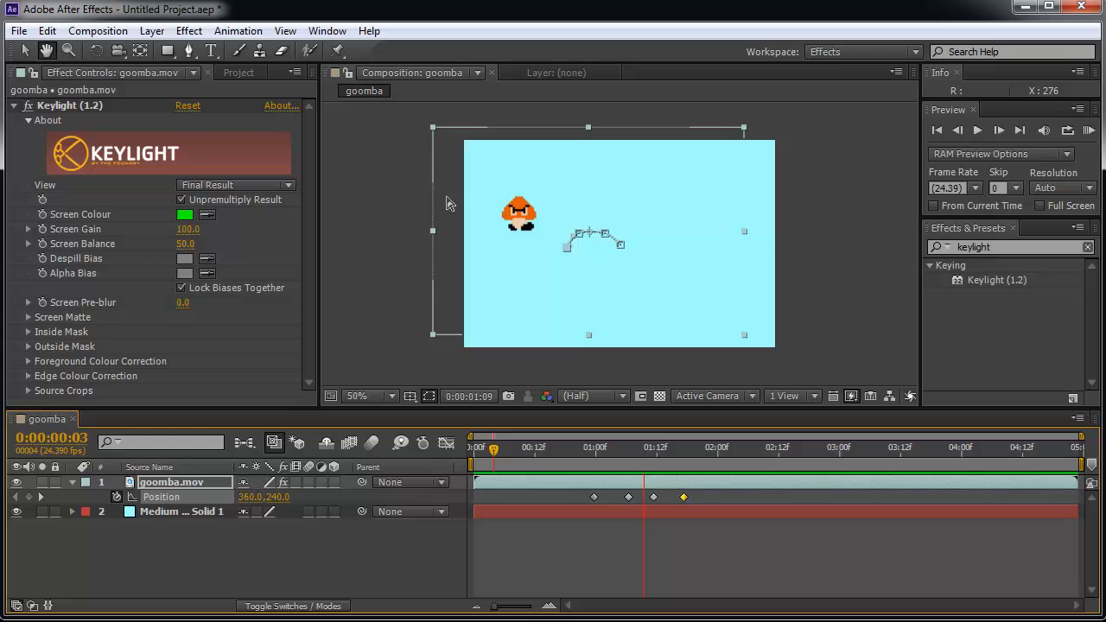